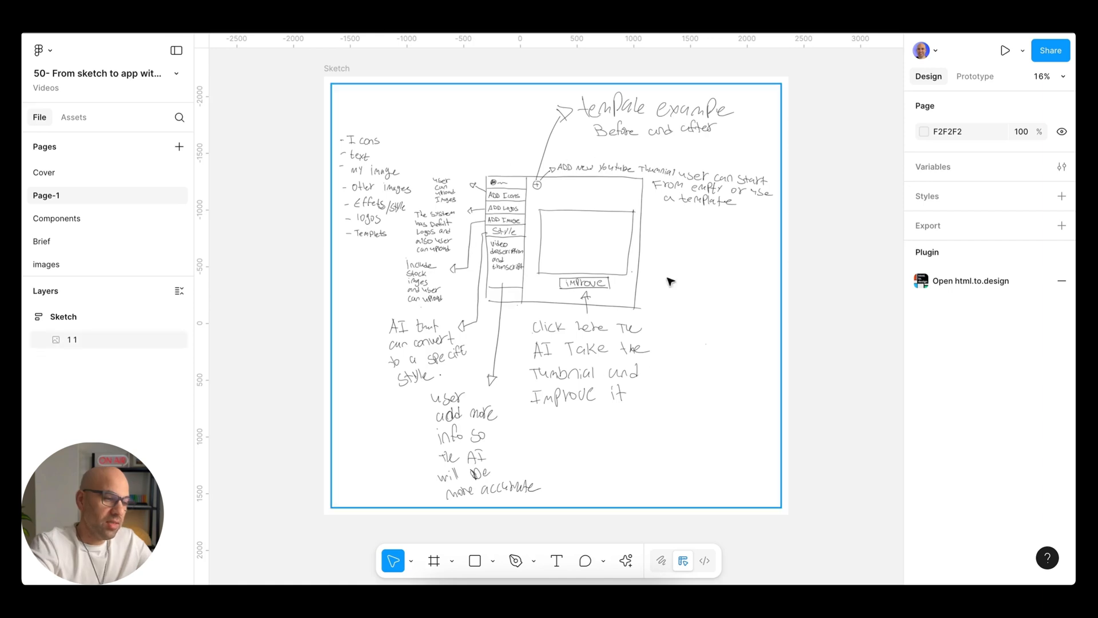
pyautogui.moveTo(551, 242)
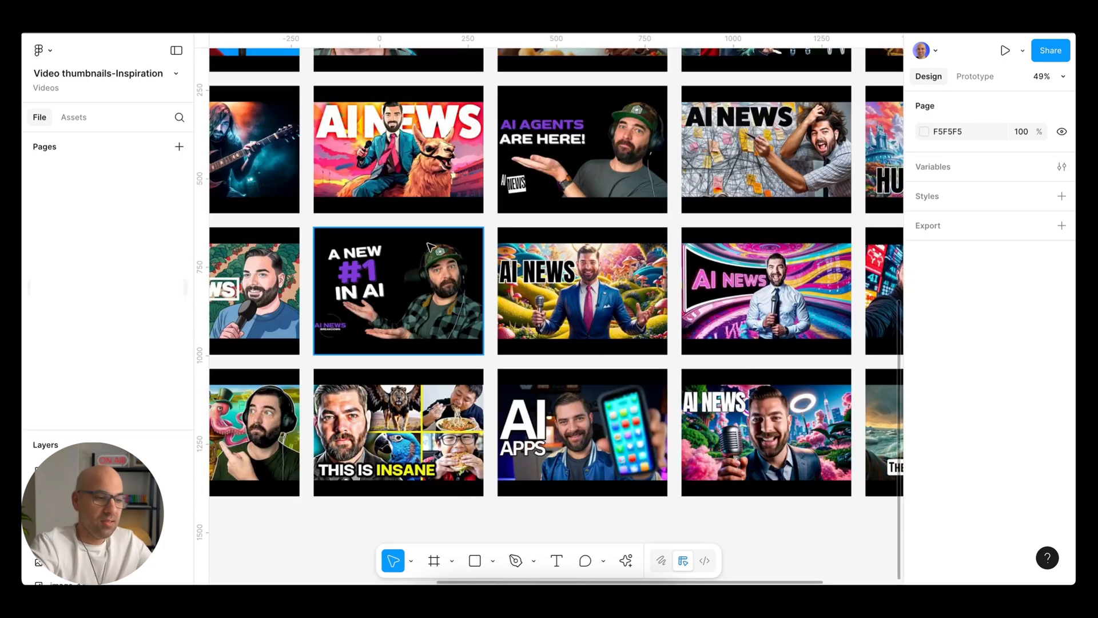
# - Zoom in on an AI News thumbnail of a presenter with a microphone for study
pyautogui.click(582, 290)
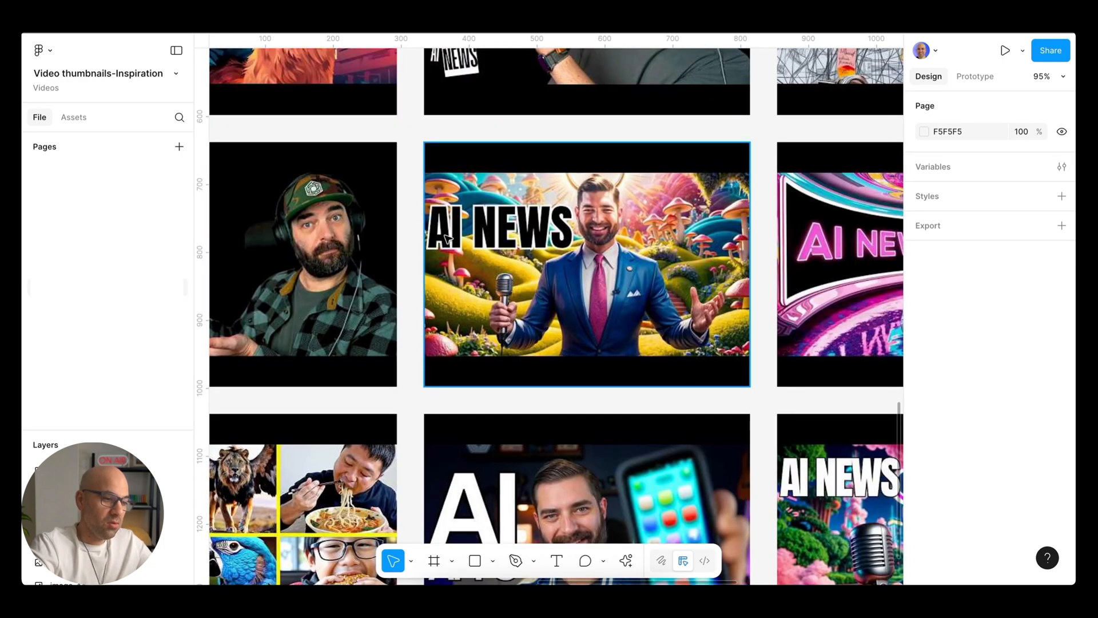
pyautogui.moveTo(672, 330)
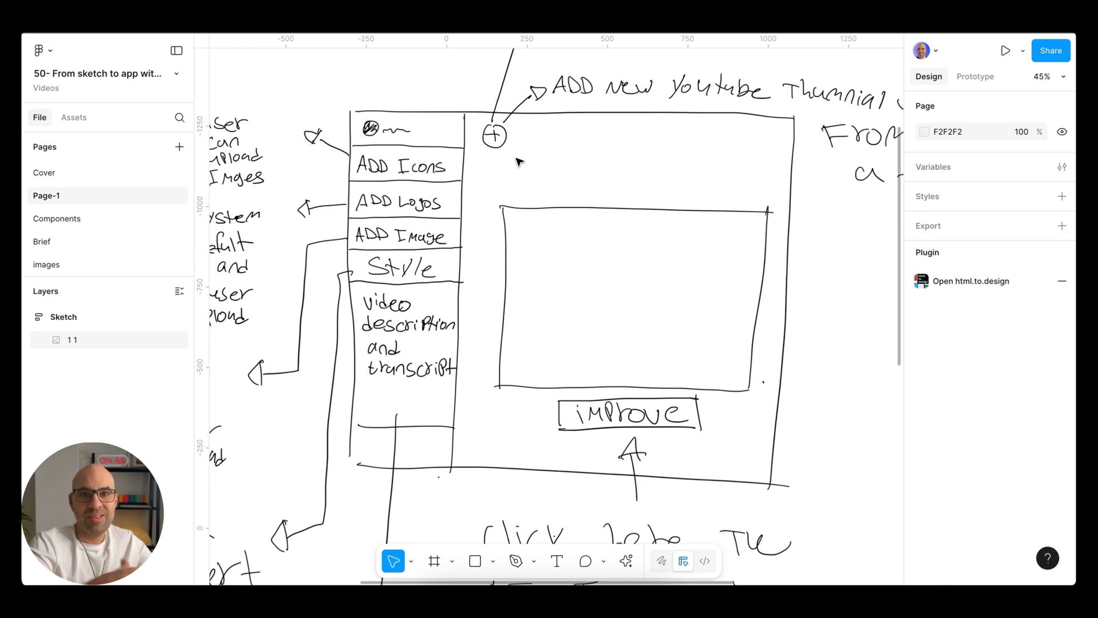
pyautogui.moveTo(474, 139)
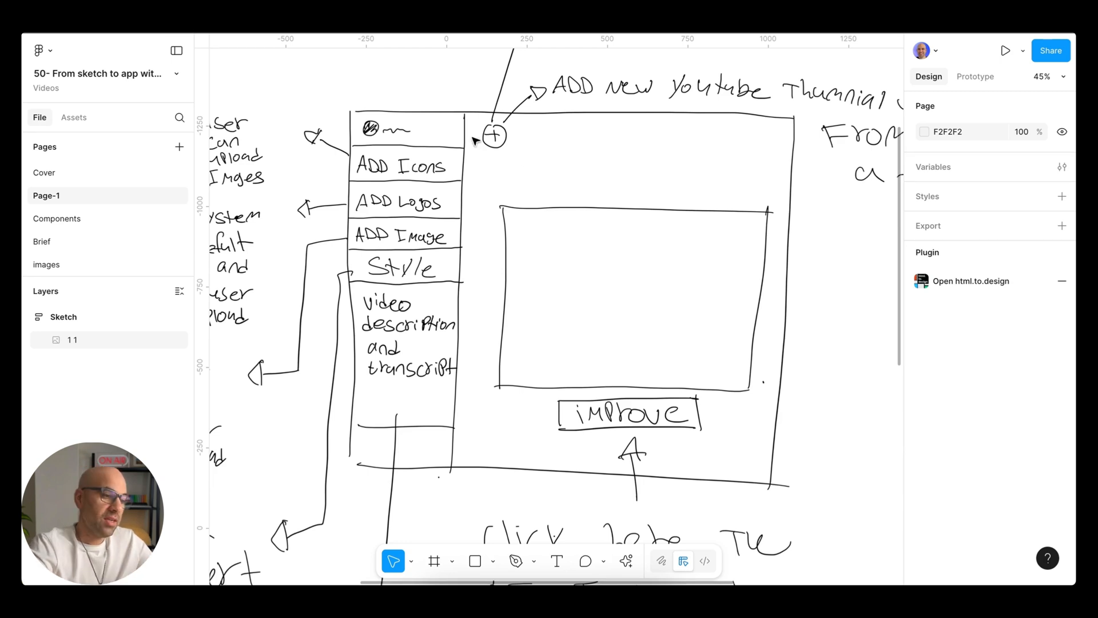
pyautogui.moveTo(449, 208)
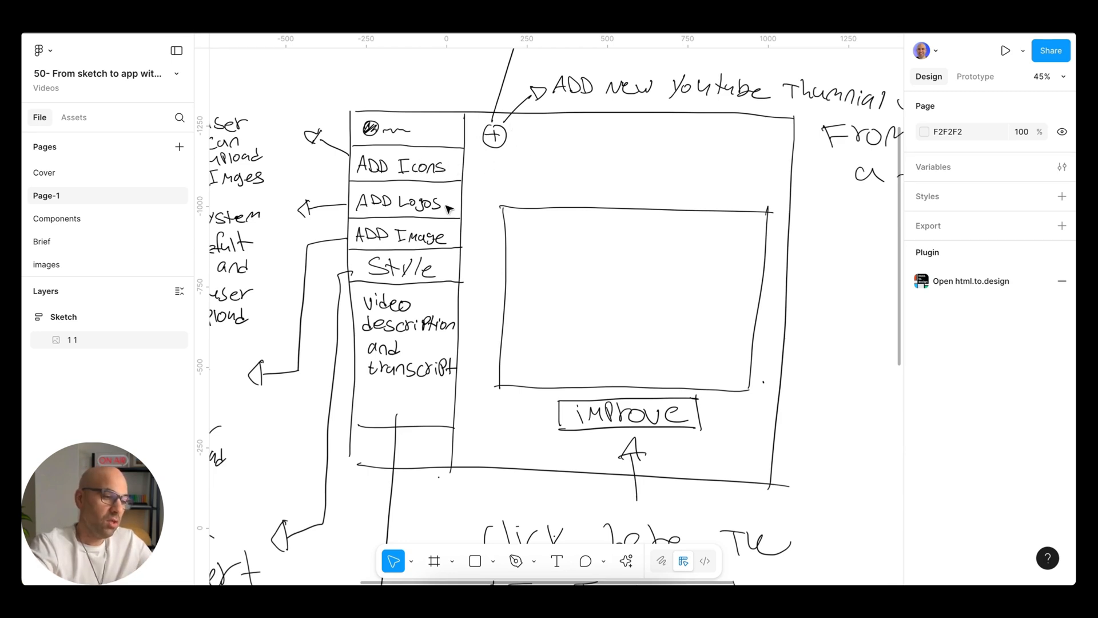
pyautogui.moveTo(367, 254)
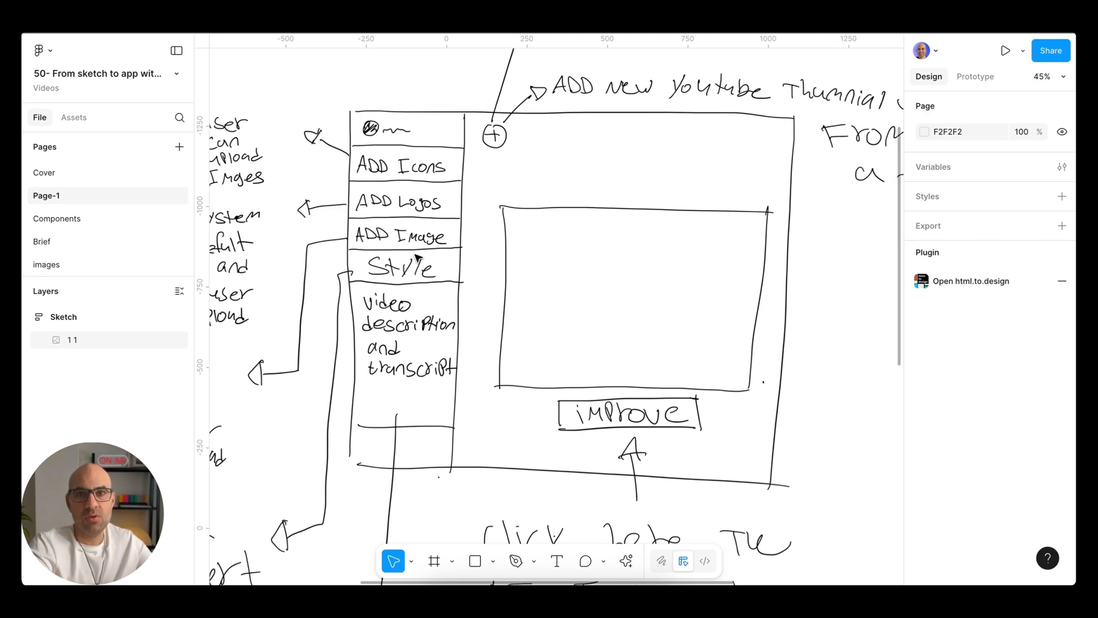
pyautogui.moveTo(391, 345)
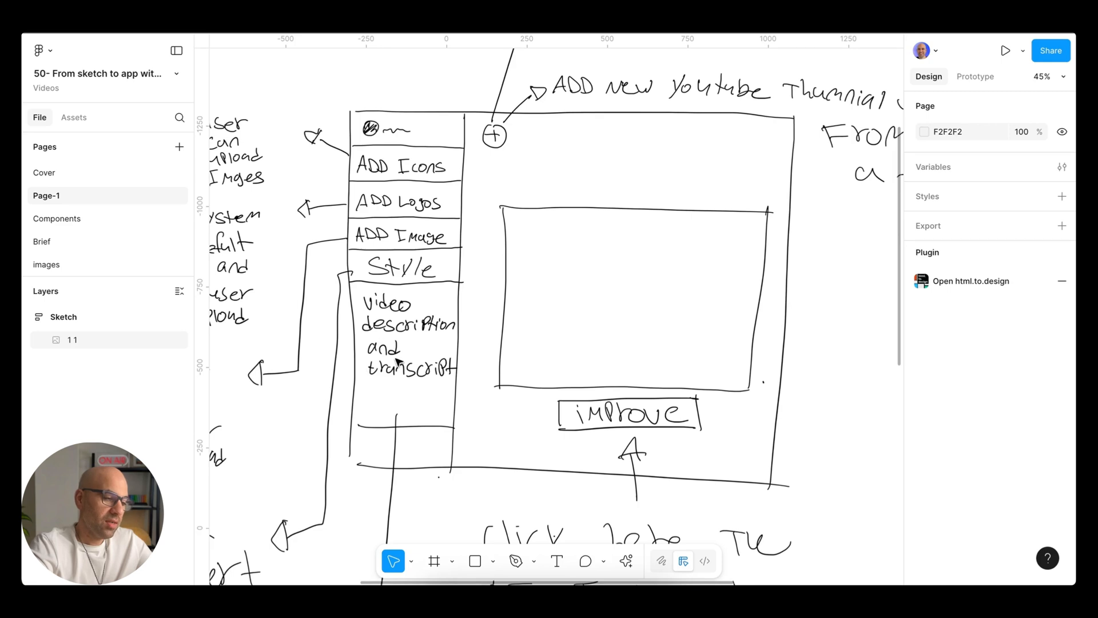
pyautogui.moveTo(397, 358)
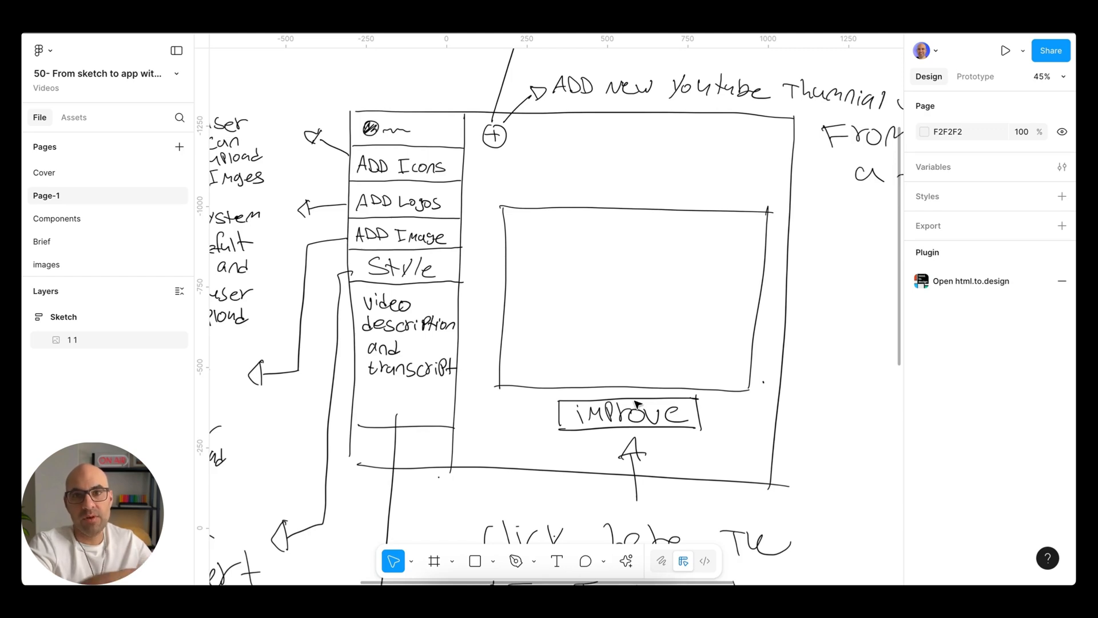
pyautogui.moveTo(544, 284)
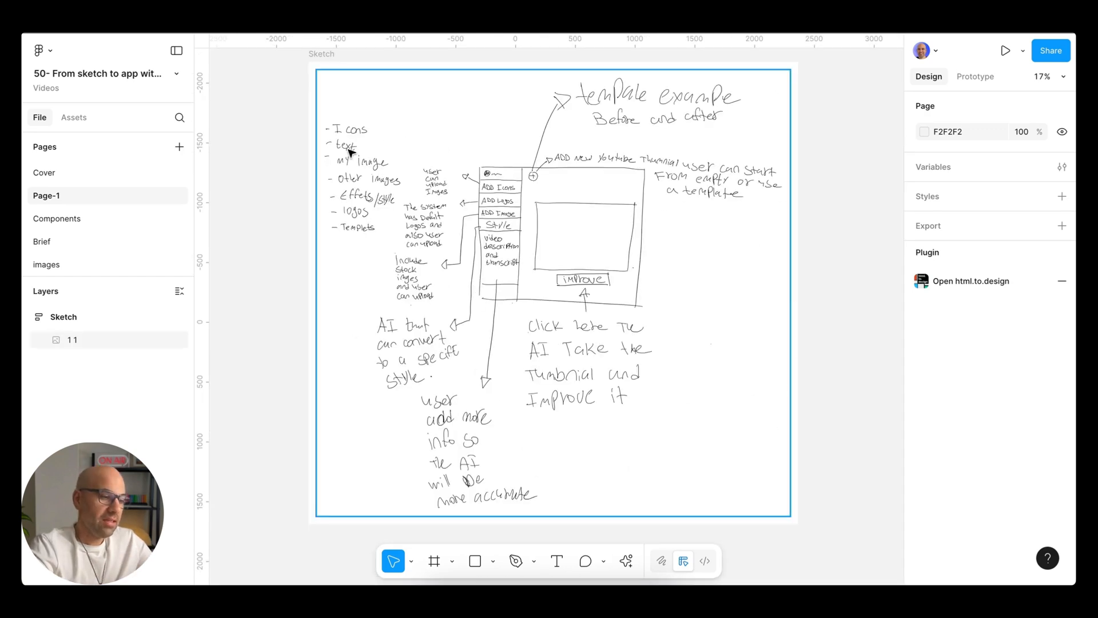
pyautogui.moveTo(568, 195)
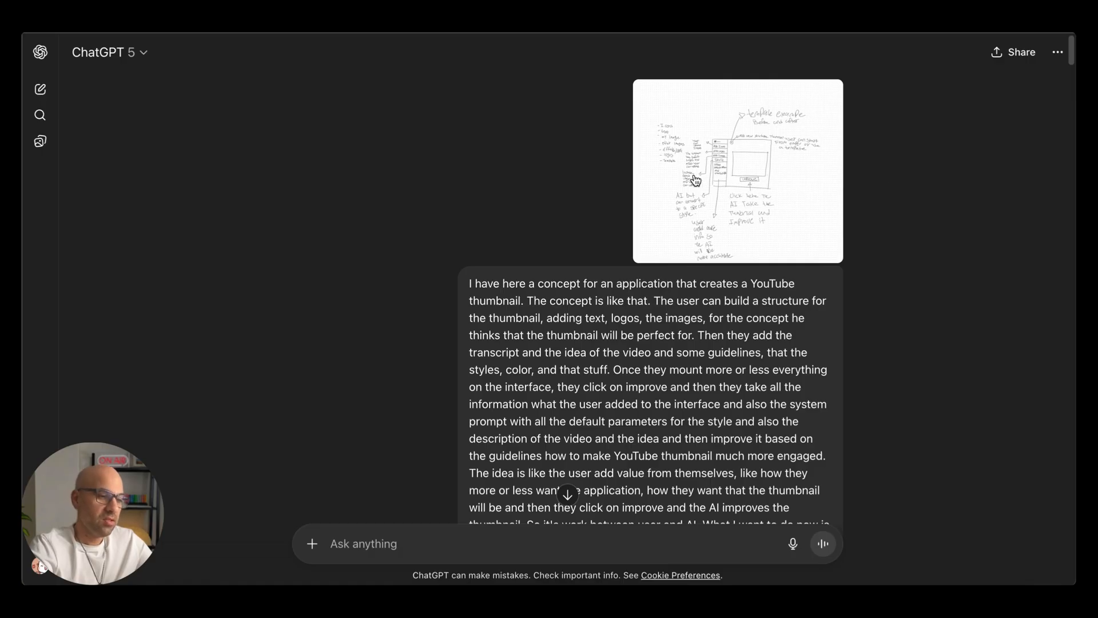
# - Read through ChatGPT's thumbnail creator reply, highlighting the Thumbnail Structure Setup heading
pyautogui.click(738, 171)
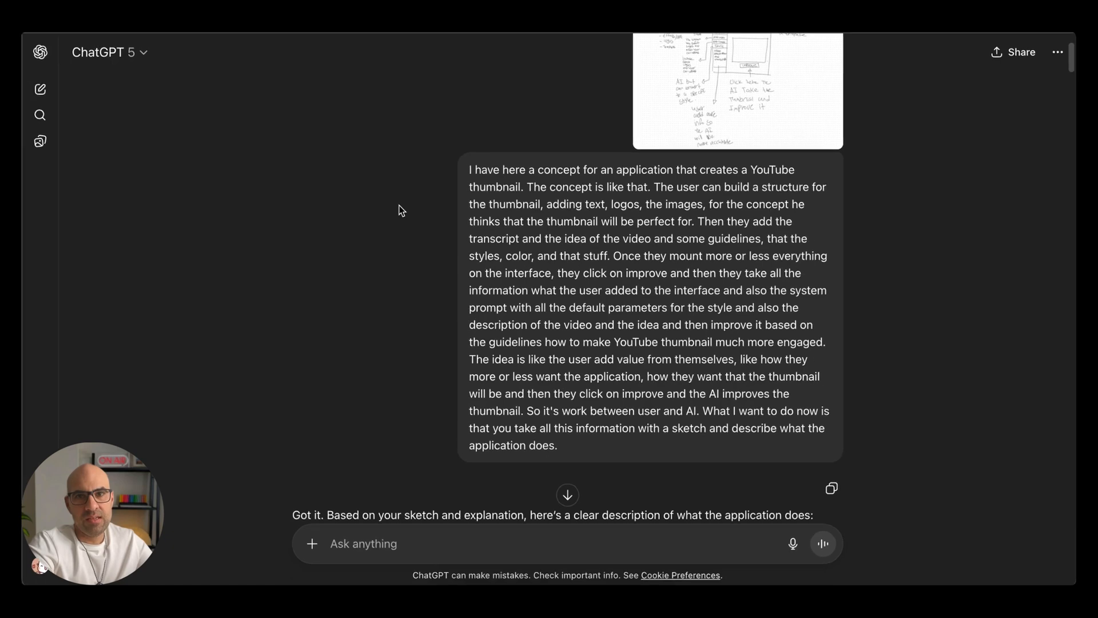
pyautogui.moveTo(397, 301)
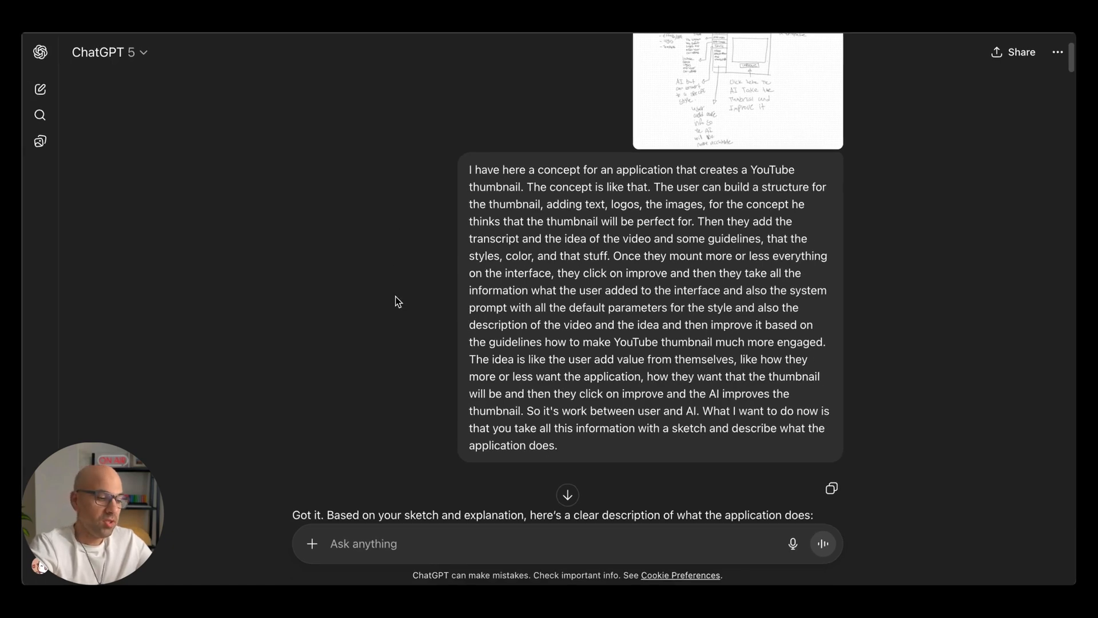
pyautogui.scroll(-3)
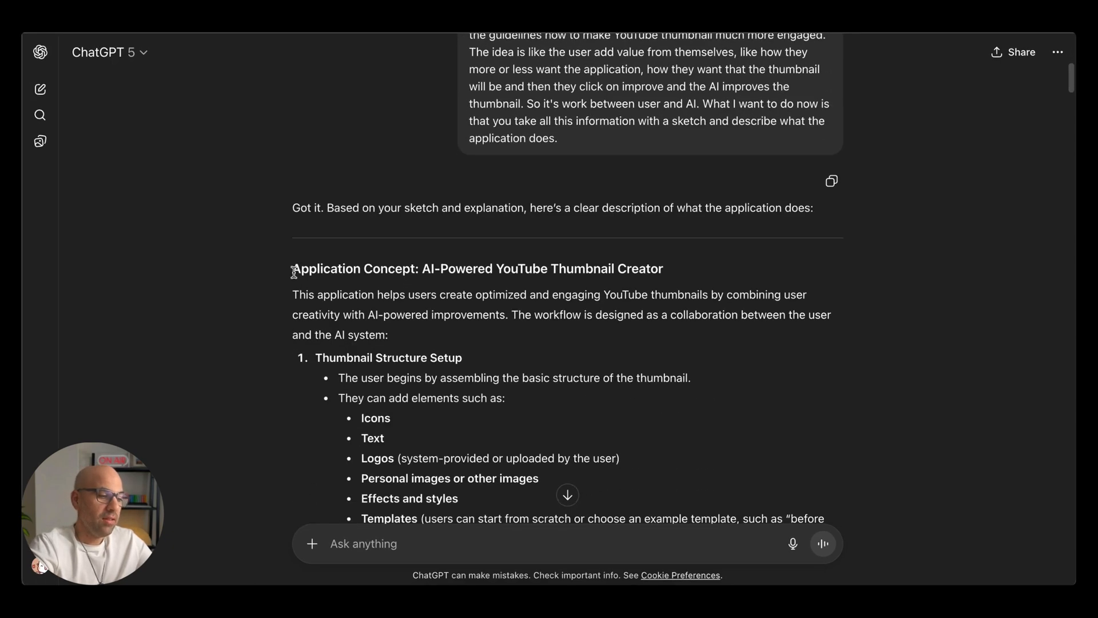
pyautogui.moveTo(294, 268); pyautogui.dragTo(444, 458)
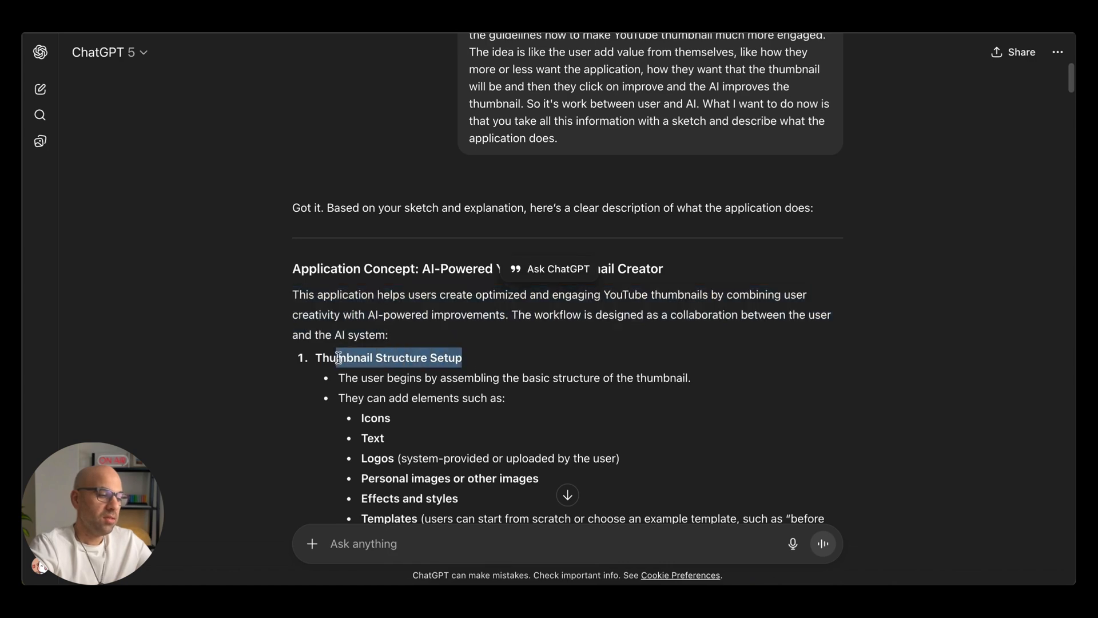
pyautogui.scroll(-3)
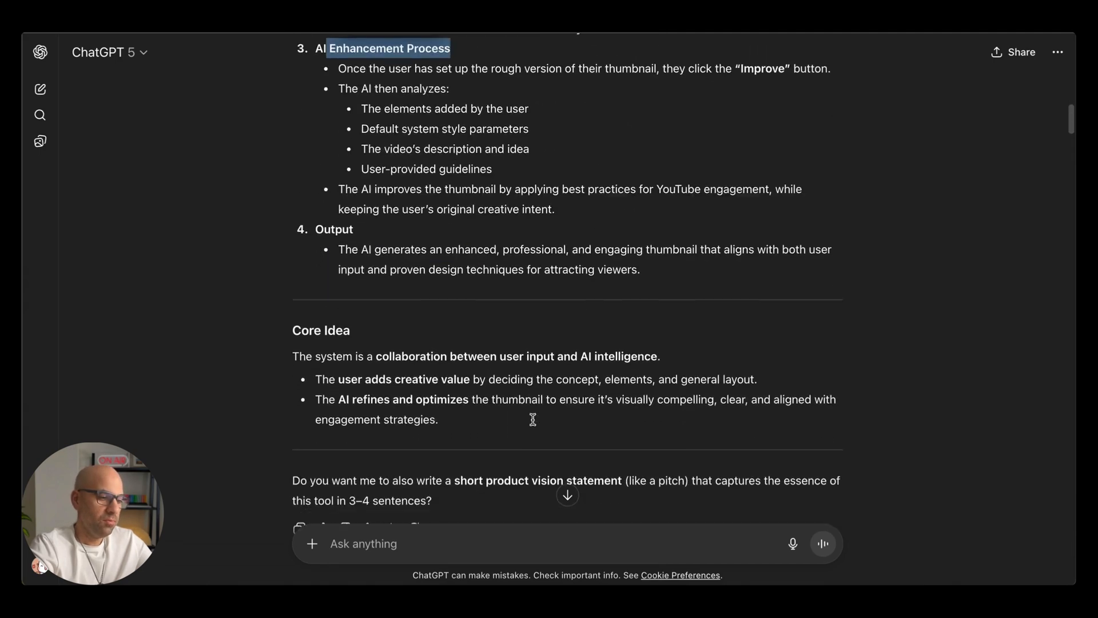
pyautogui.scroll(-3)
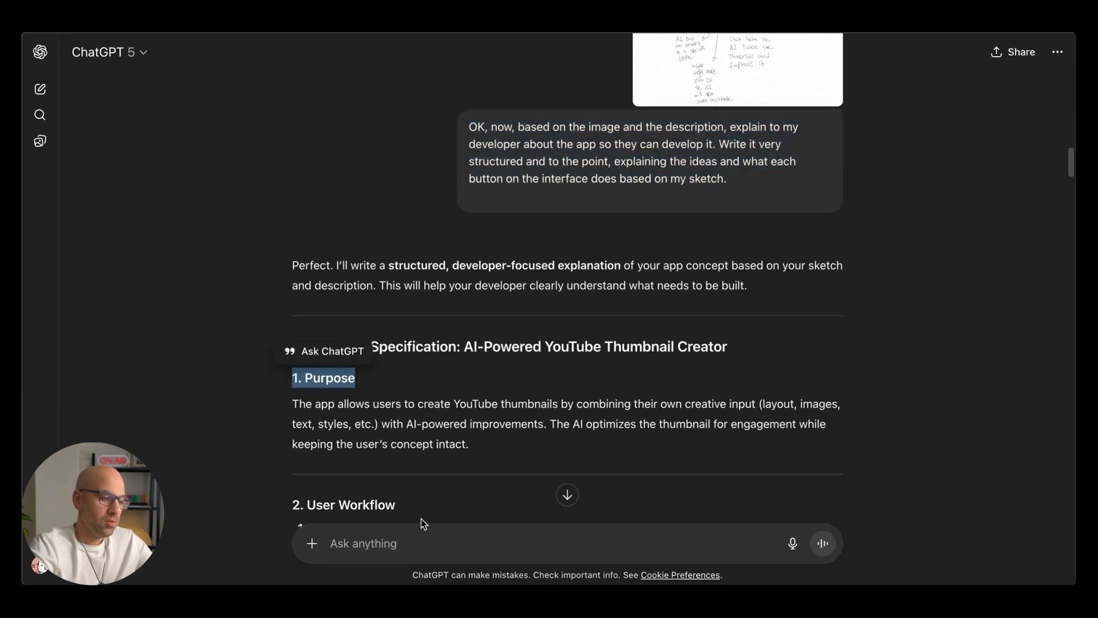
# - Select and copy the Markdown specification code block, then switch to Figma Make
pyautogui.scroll(-3)
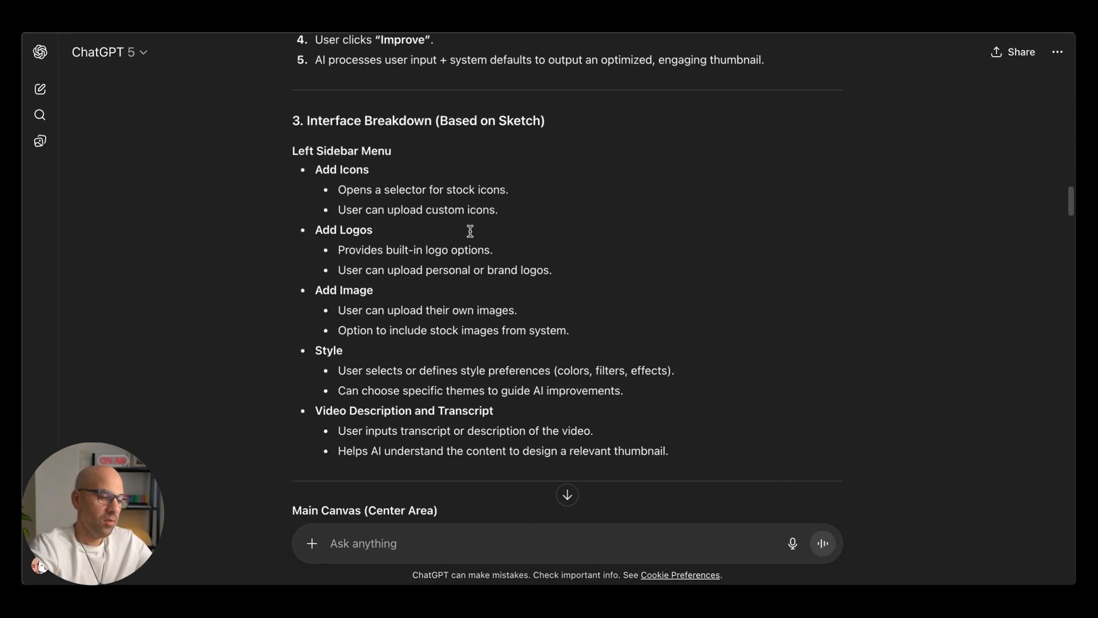
pyautogui.scroll(-3)
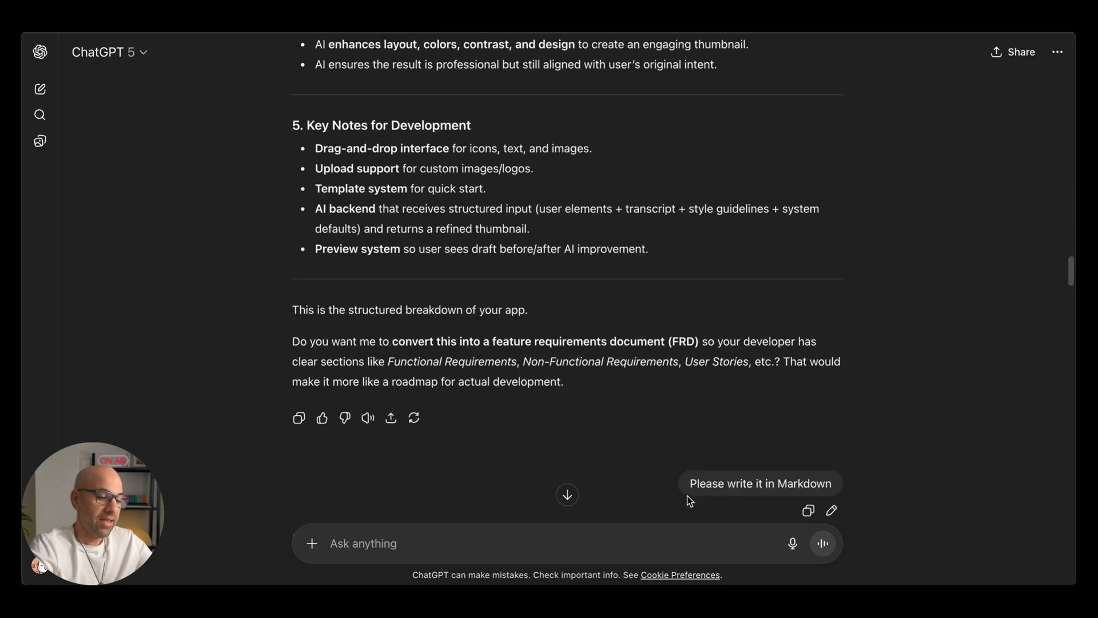
pyautogui.moveTo(840, 491)
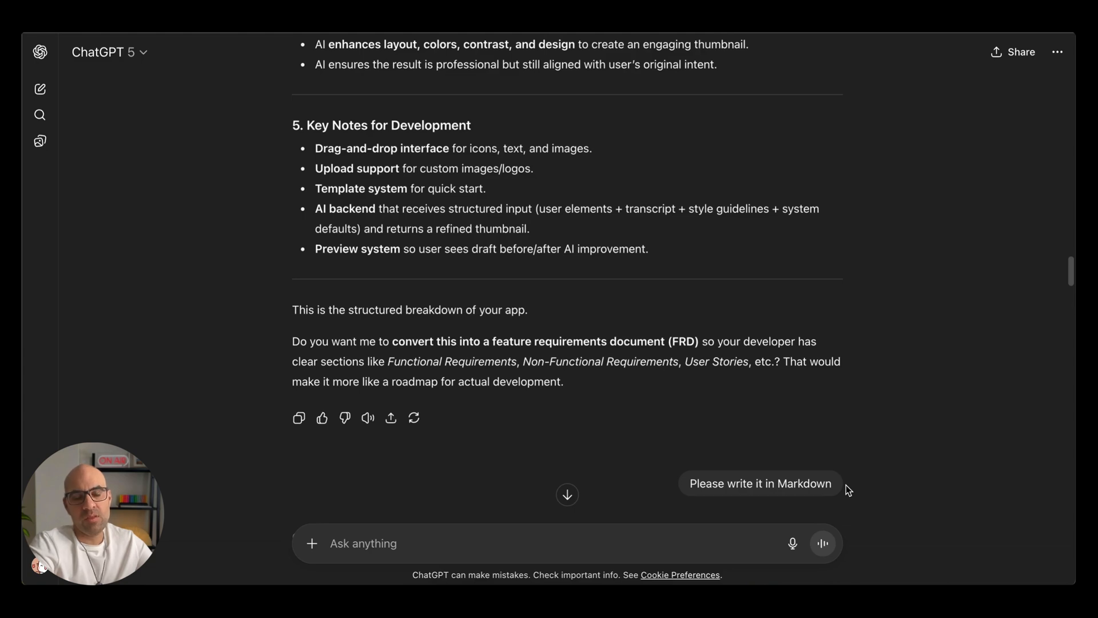
pyautogui.moveTo(744, 428)
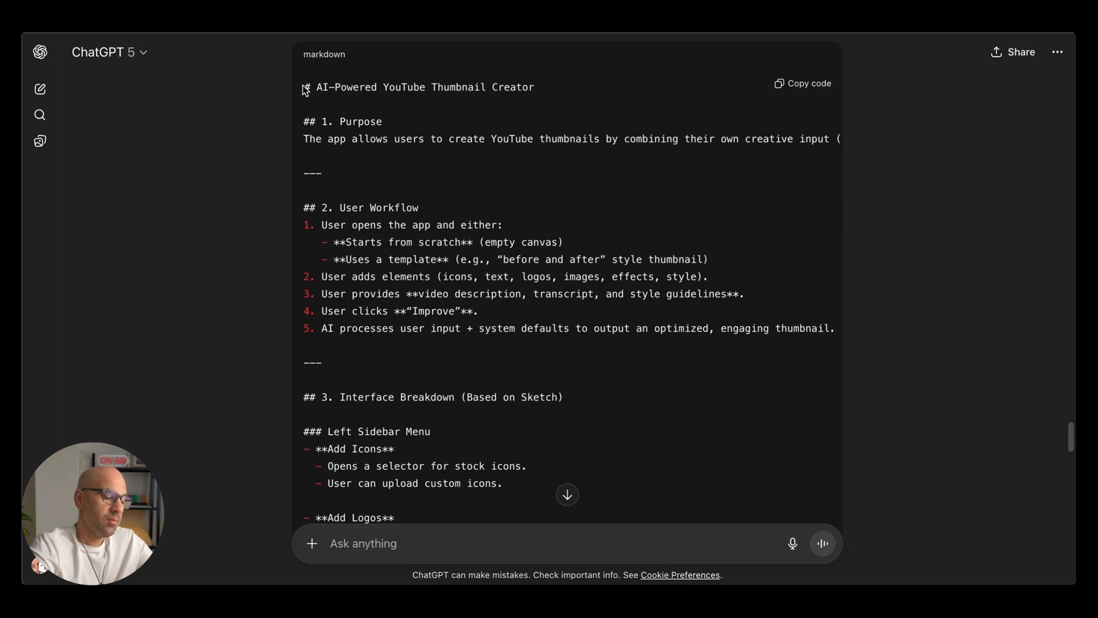
pyautogui.moveTo(304, 87); pyautogui.dragTo(505, 397)
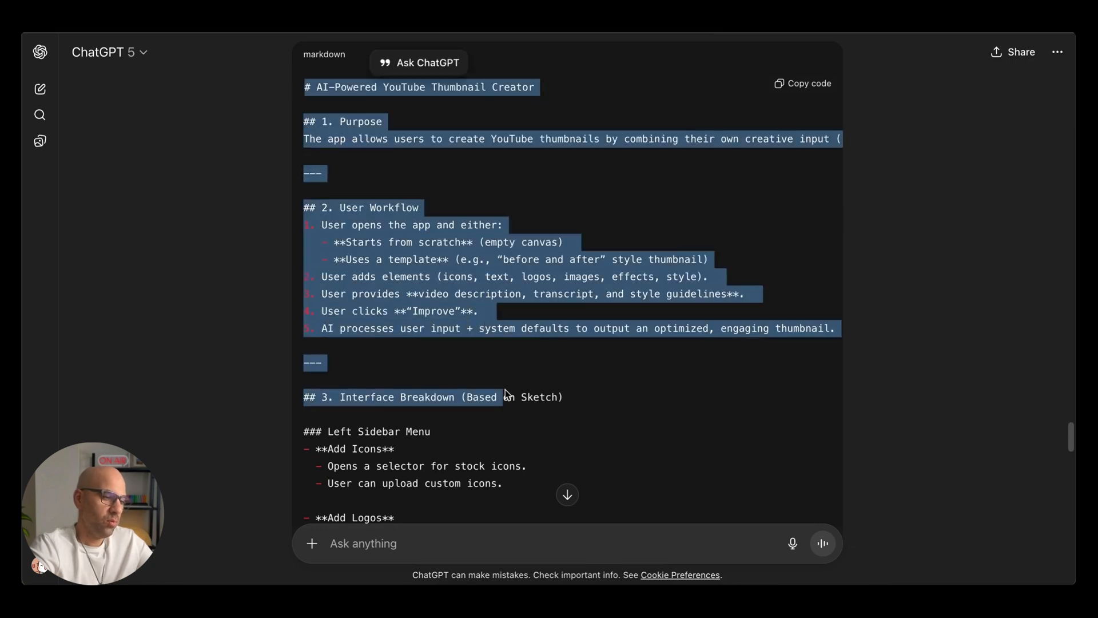
pyautogui.moveTo(785, 93)
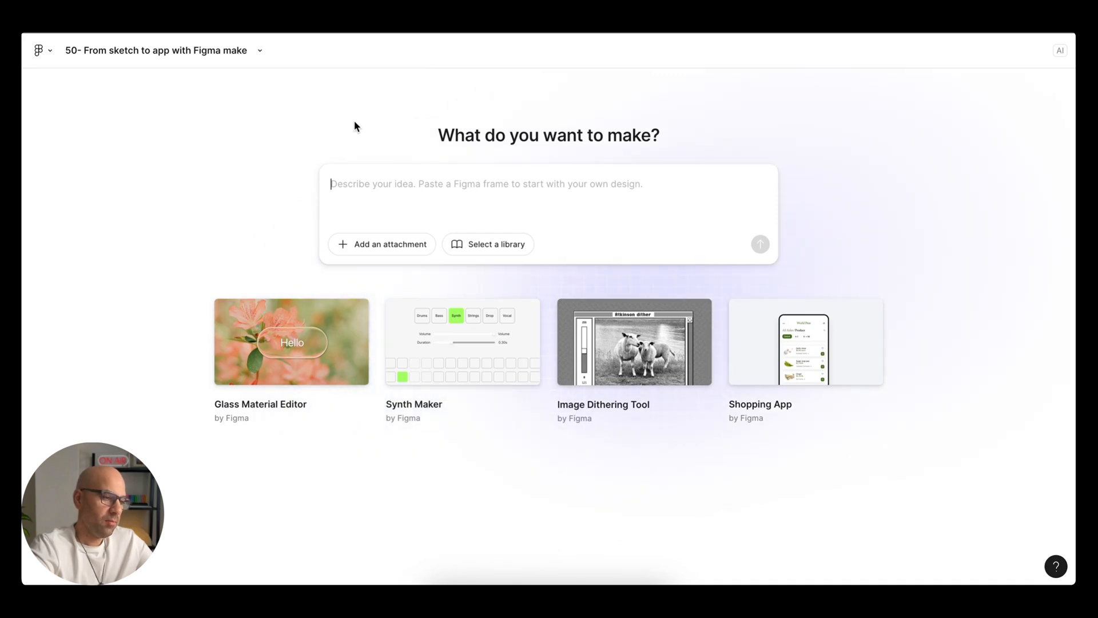
pyautogui.click(487, 243)
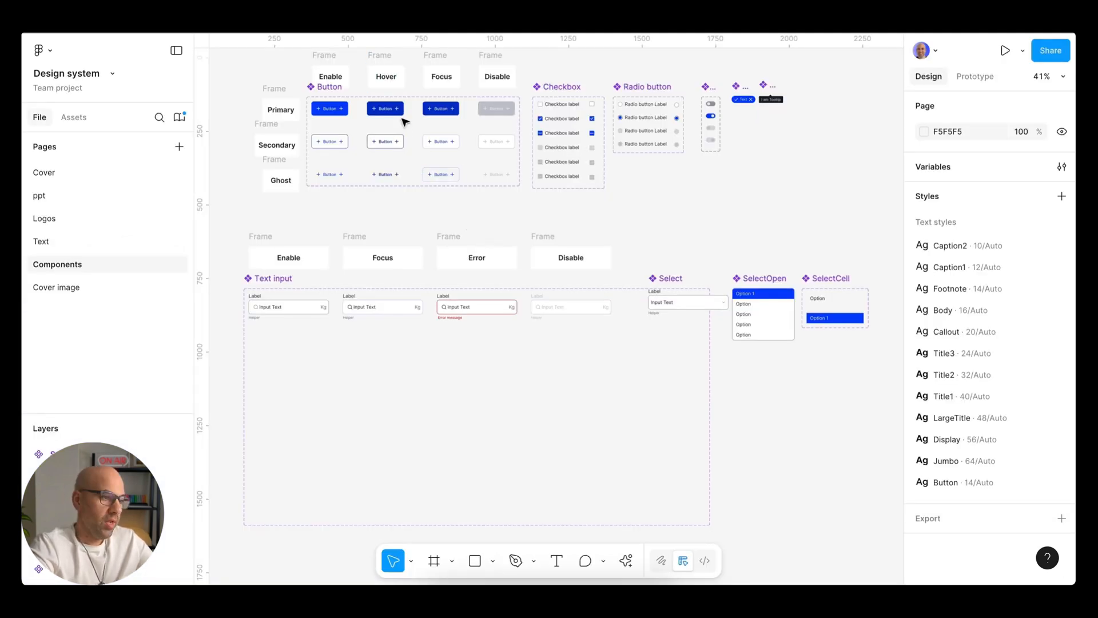
pyautogui.moveTo(606, 124)
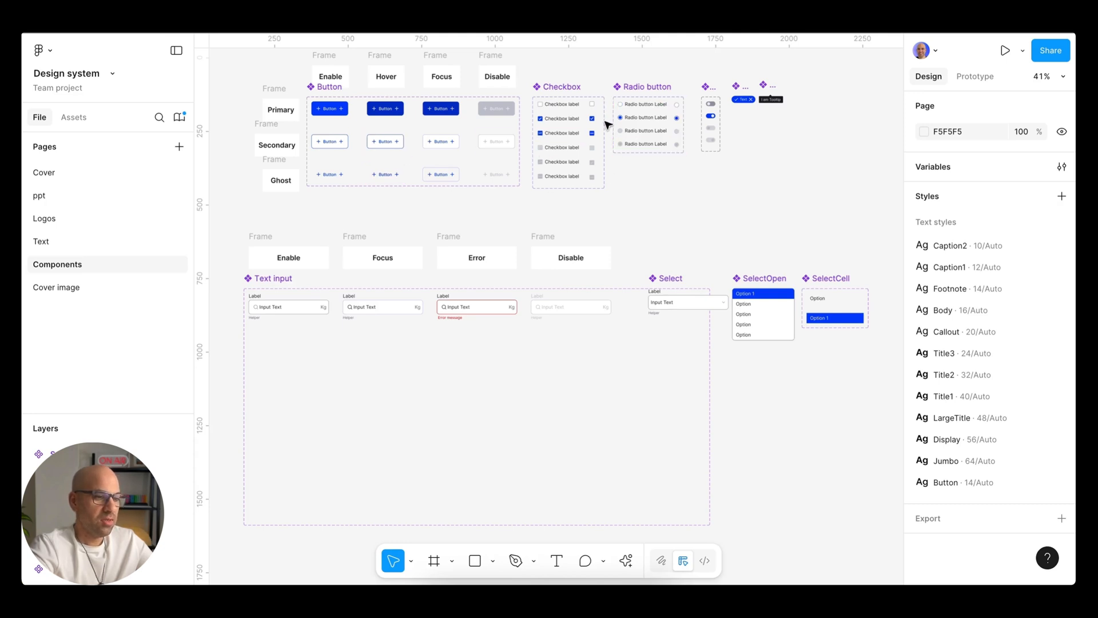
pyautogui.moveTo(765, 124)
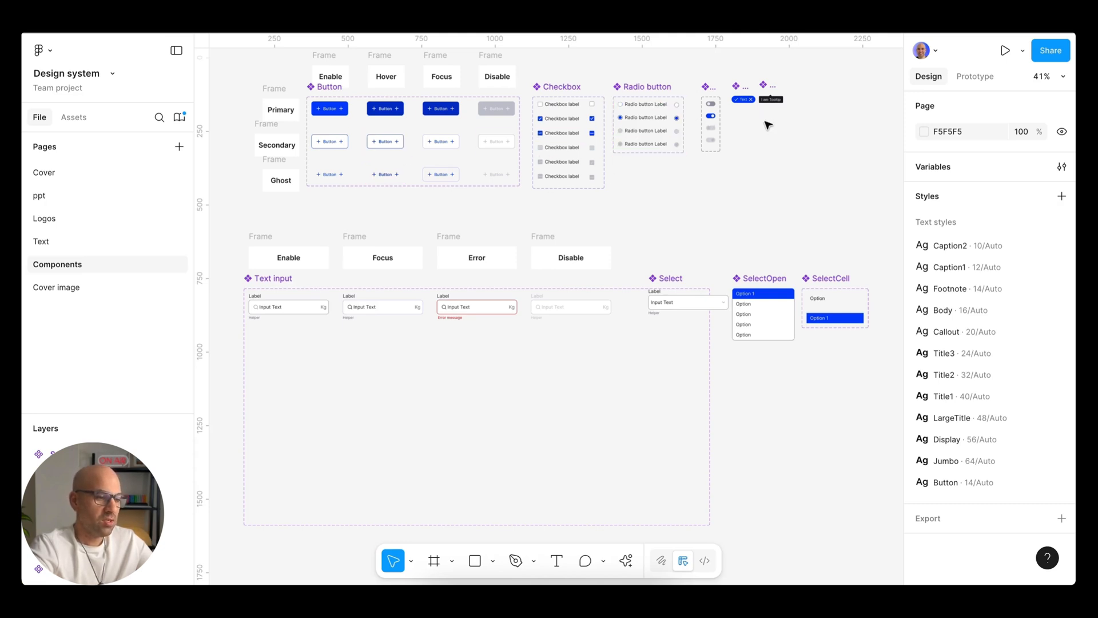
pyautogui.click(476, 257)
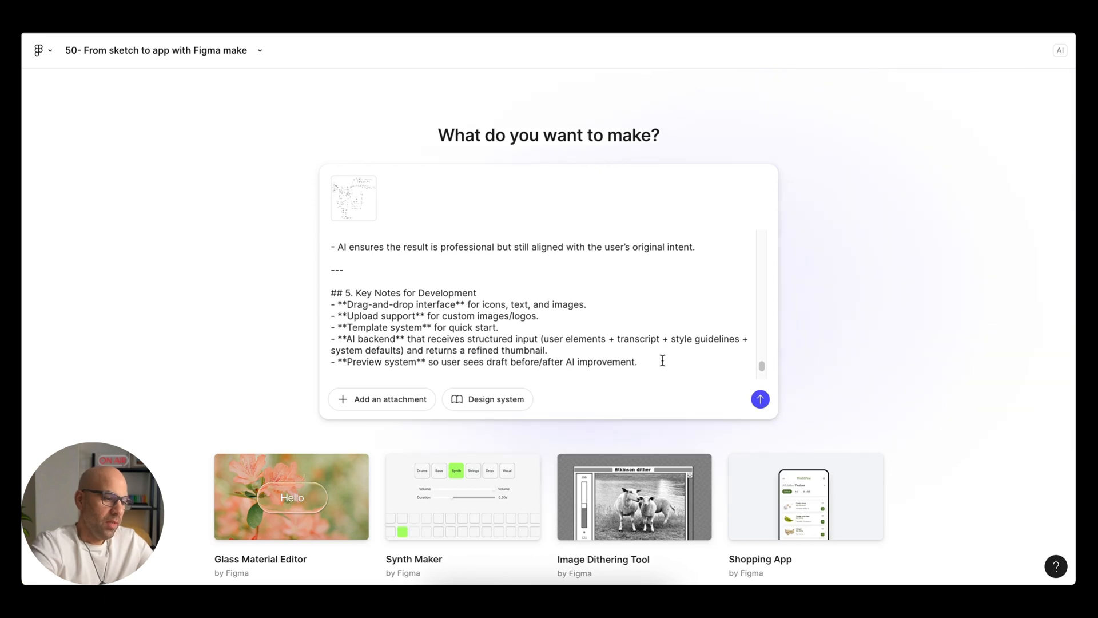
# - Add 'Create the interface exactly as in the sketch.' to the prompt and submit it for generation
pyautogui.write('Create the interface exactly as in the sketch.')
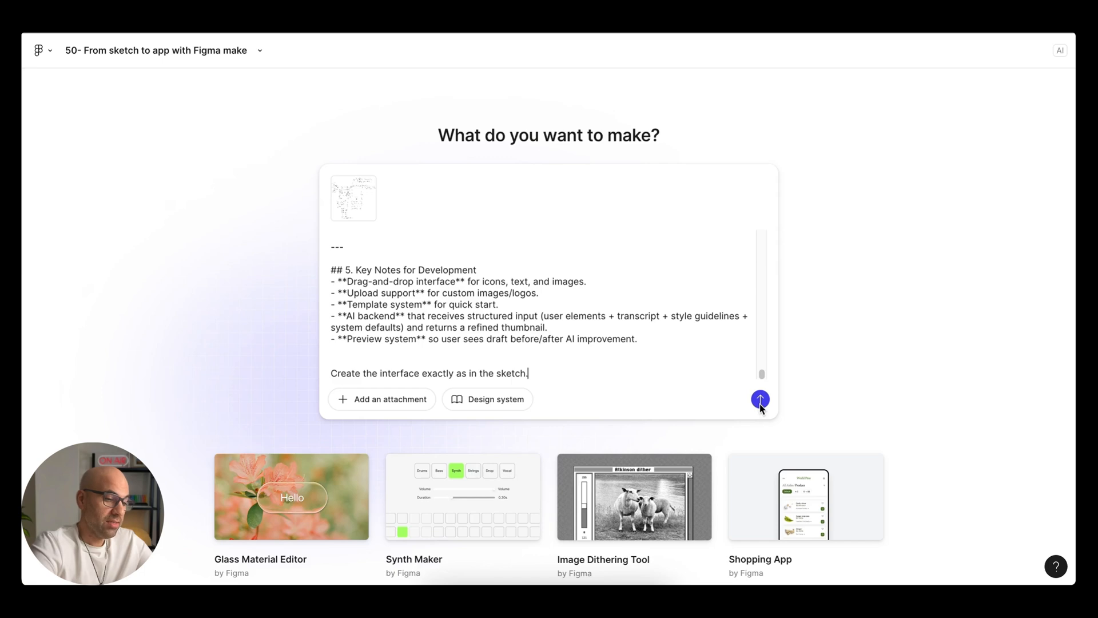
pyautogui.click(760, 398)
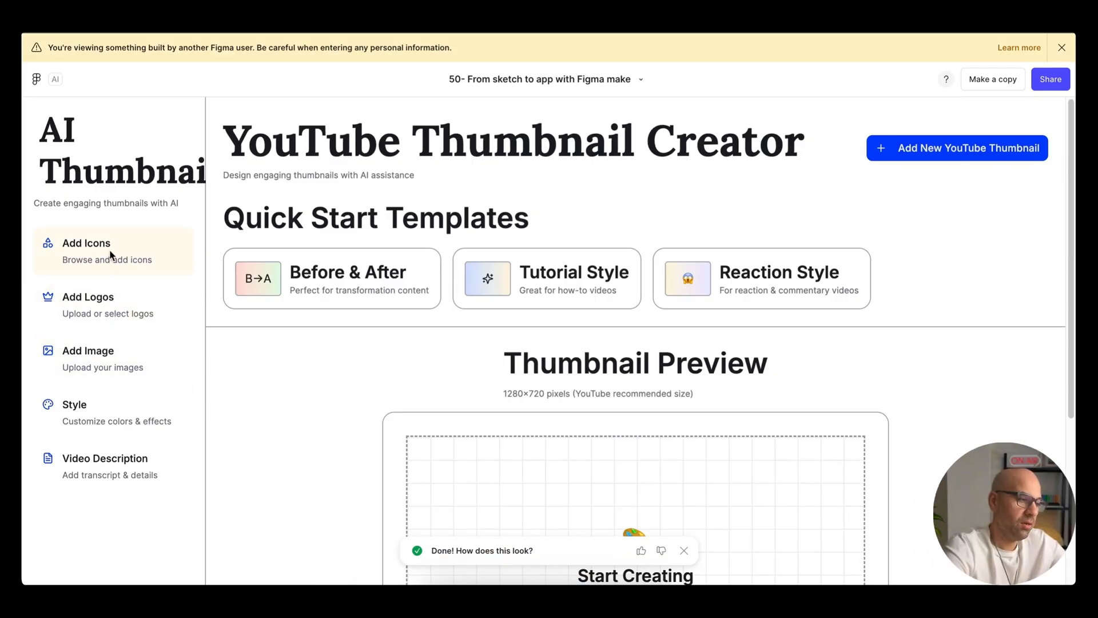
# - Try the Add Icons picker, close it, and scroll to the Thumbnail Preview and Improve with AI button
pyautogui.click(86, 242)
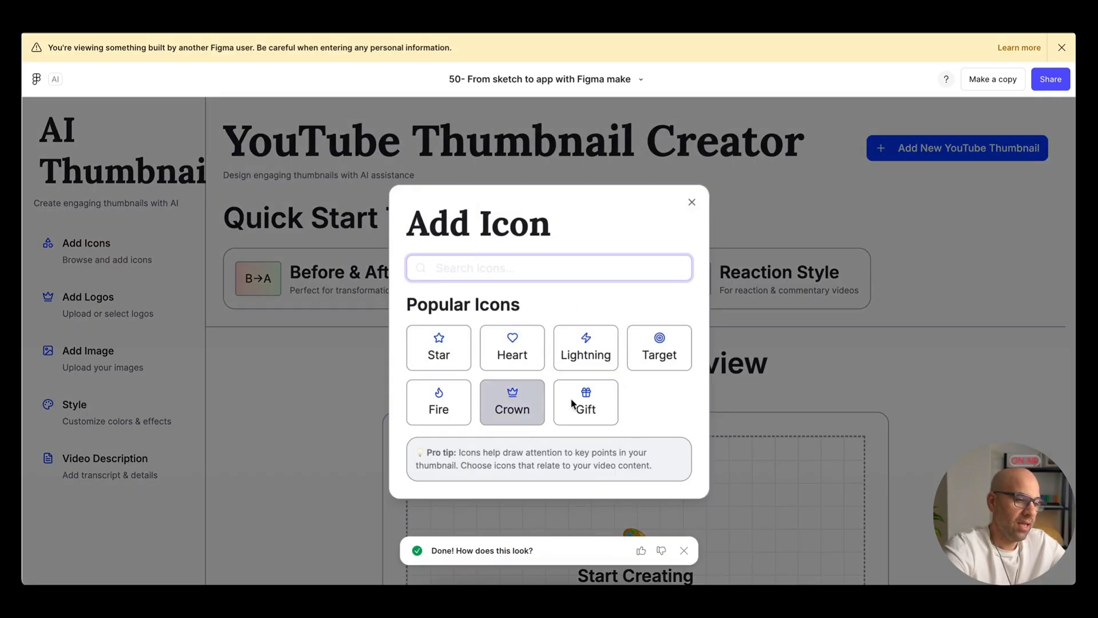
pyautogui.click(691, 203)
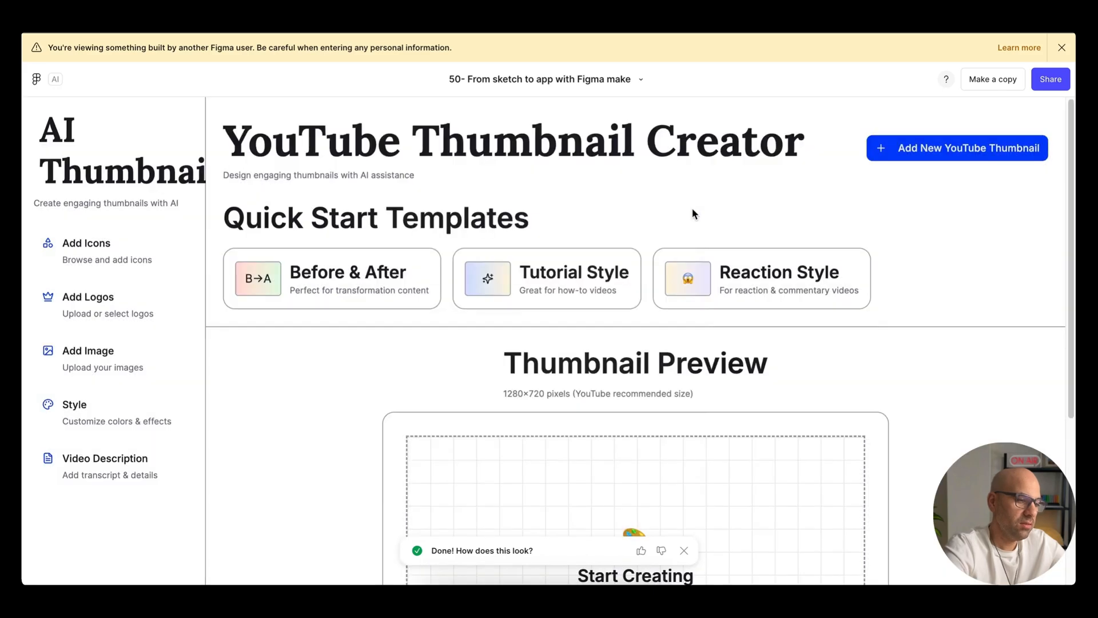
pyautogui.scroll(-3)
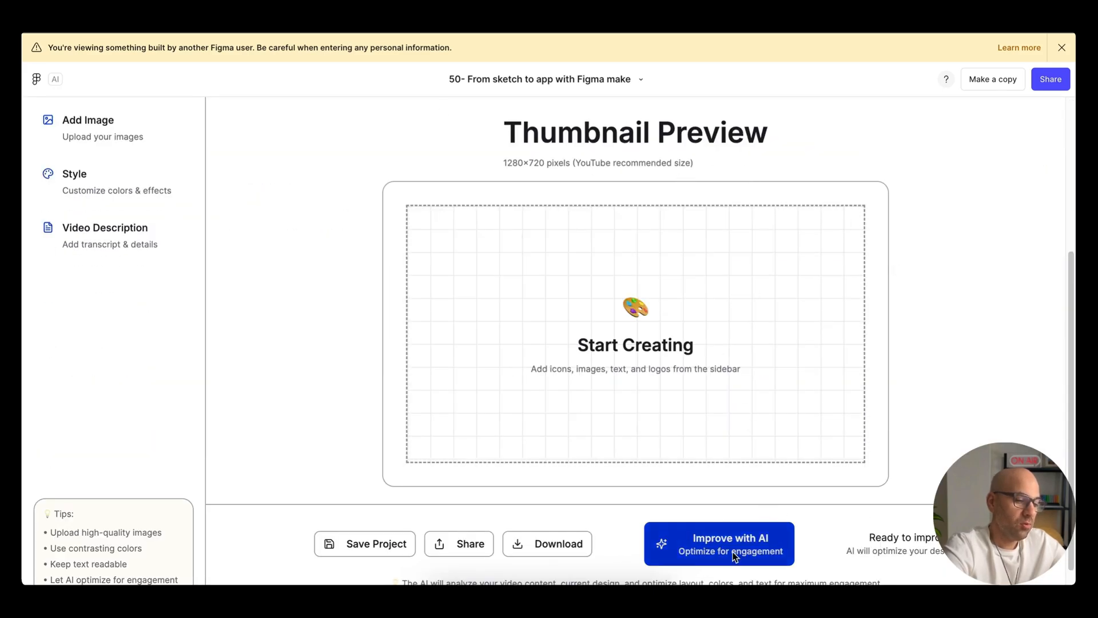
pyautogui.moveTo(587, 493)
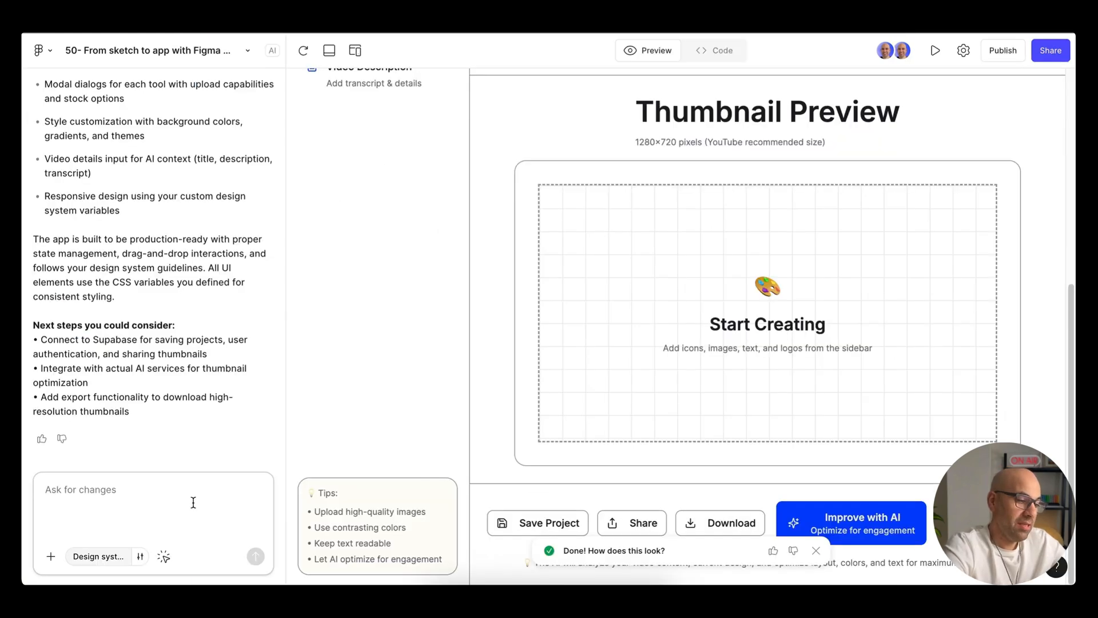
# - Send the follow-up 'Create the interface exactly like the sketch' with the sketch attached
pyautogui.write('Create the interface exactly like the sketch')
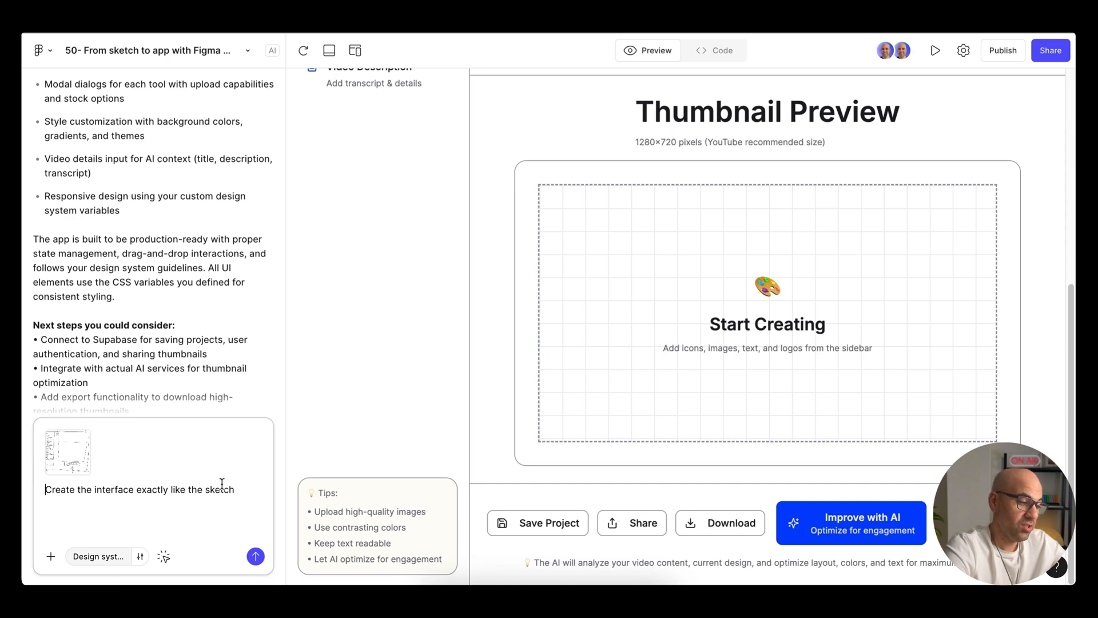
pyautogui.click(255, 555)
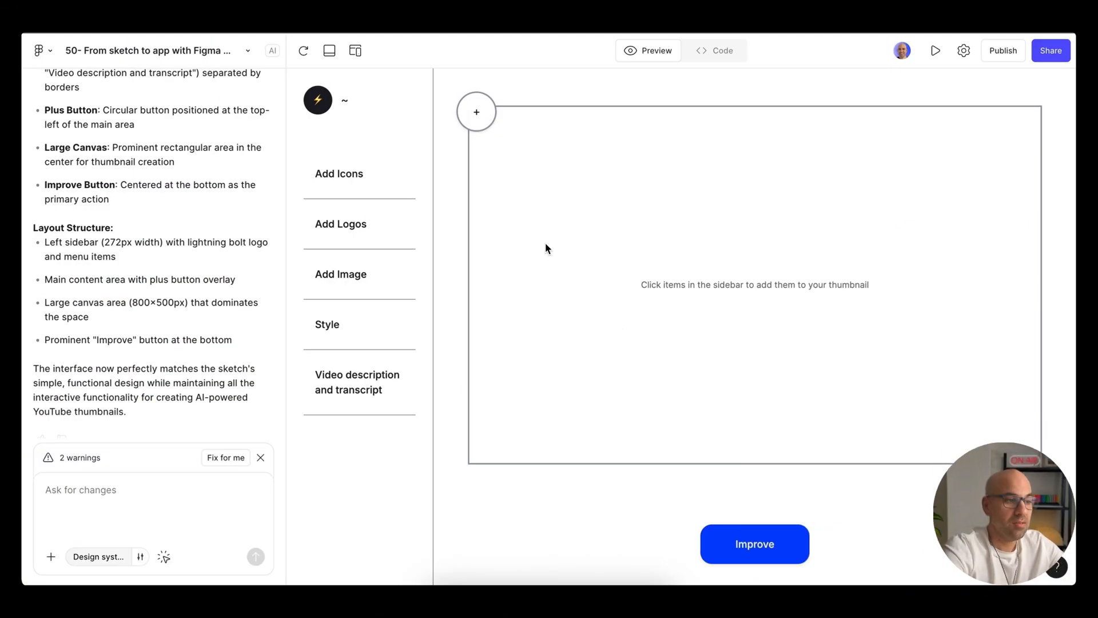
pyautogui.moveTo(731, 248)
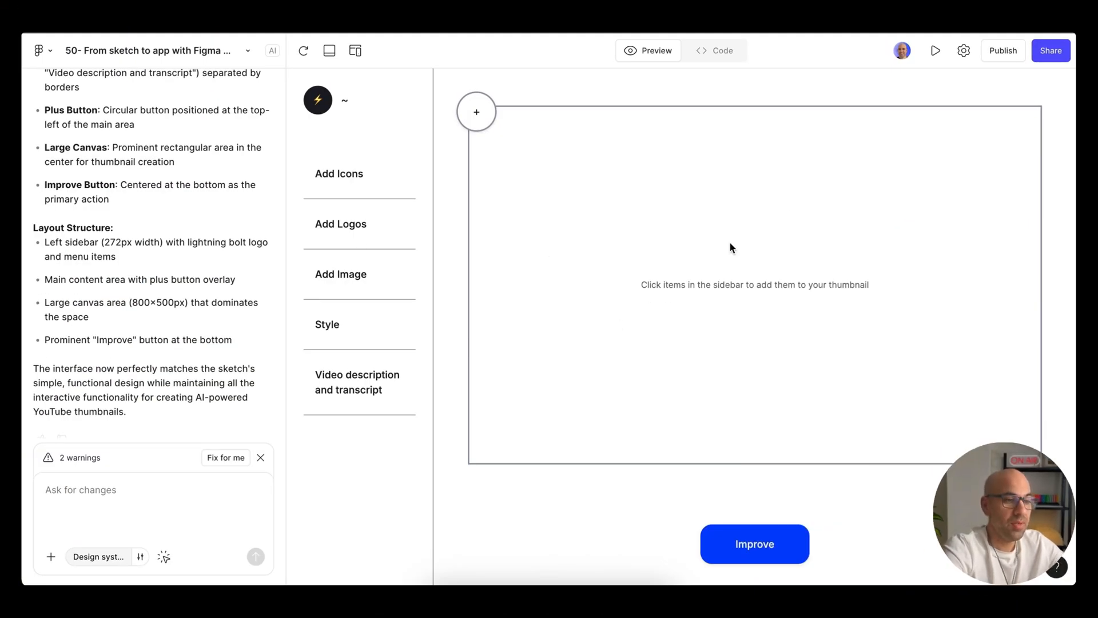
pyautogui.moveTo(937, 55)
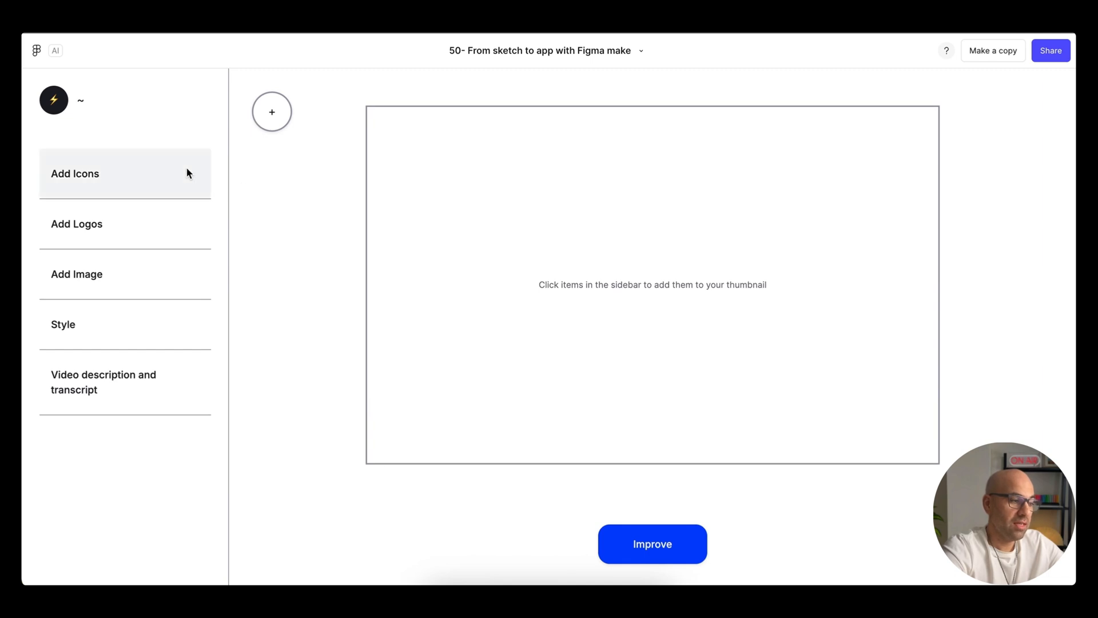
pyautogui.moveTo(312, 191)
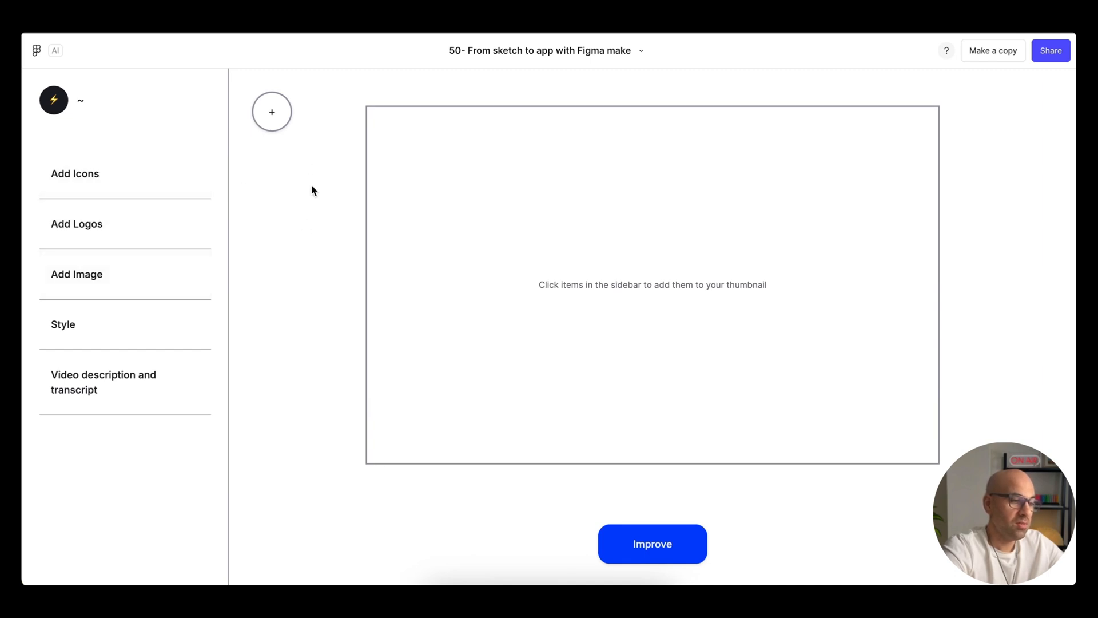
pyautogui.moveTo(512, 341)
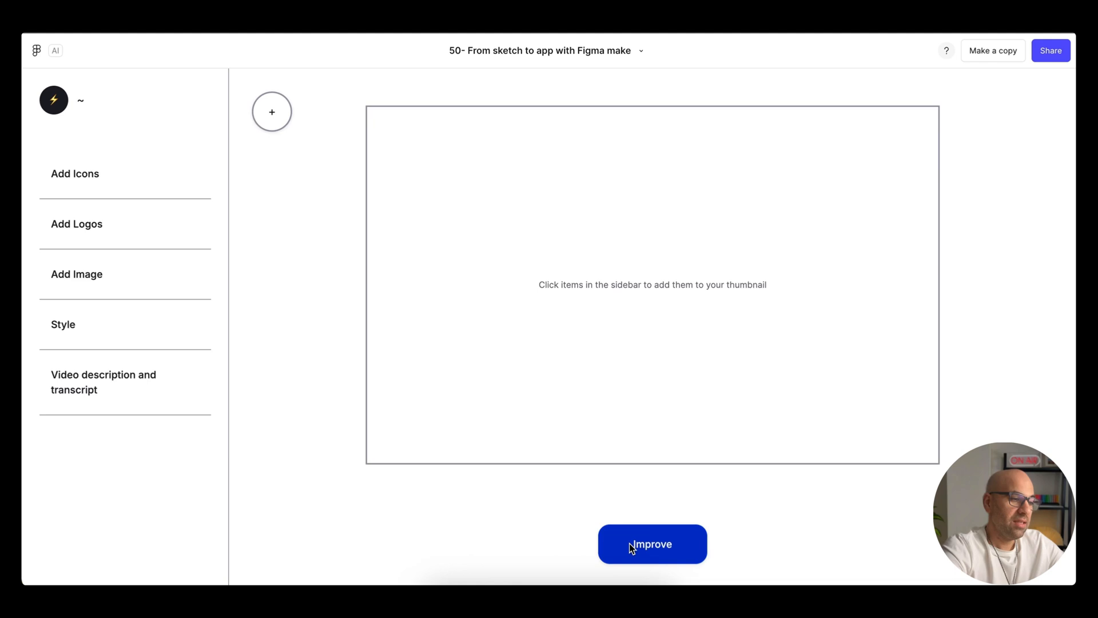
pyautogui.moveTo(455, 353)
pyautogui.write('Perfect. Not take this design and improve it. Now it looks like low fi—make it hi fi—make it in minimalist design style based on my design system')
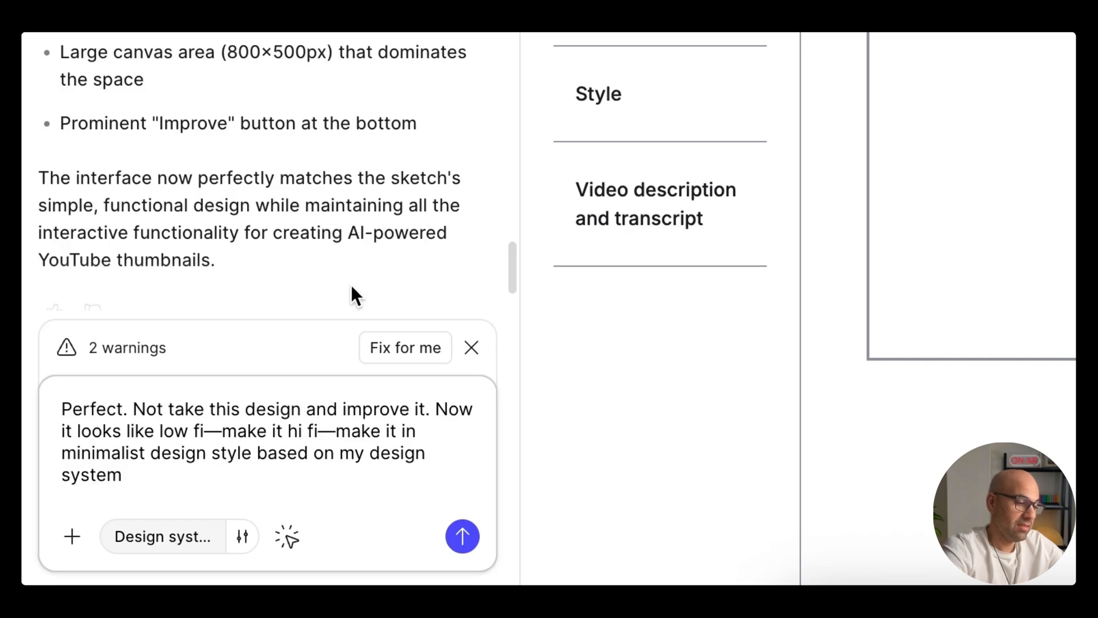
# - Send the request to turn the low-fi layout into a hi-fi minimalist design
pyautogui.click(461, 535)
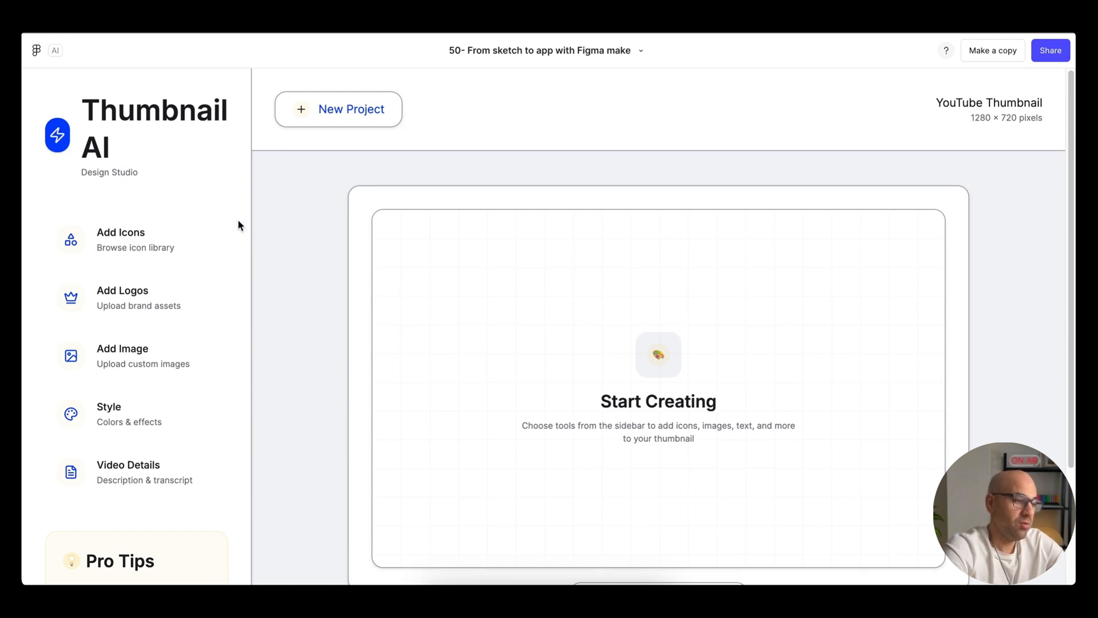
pyautogui.moveTo(139, 298)
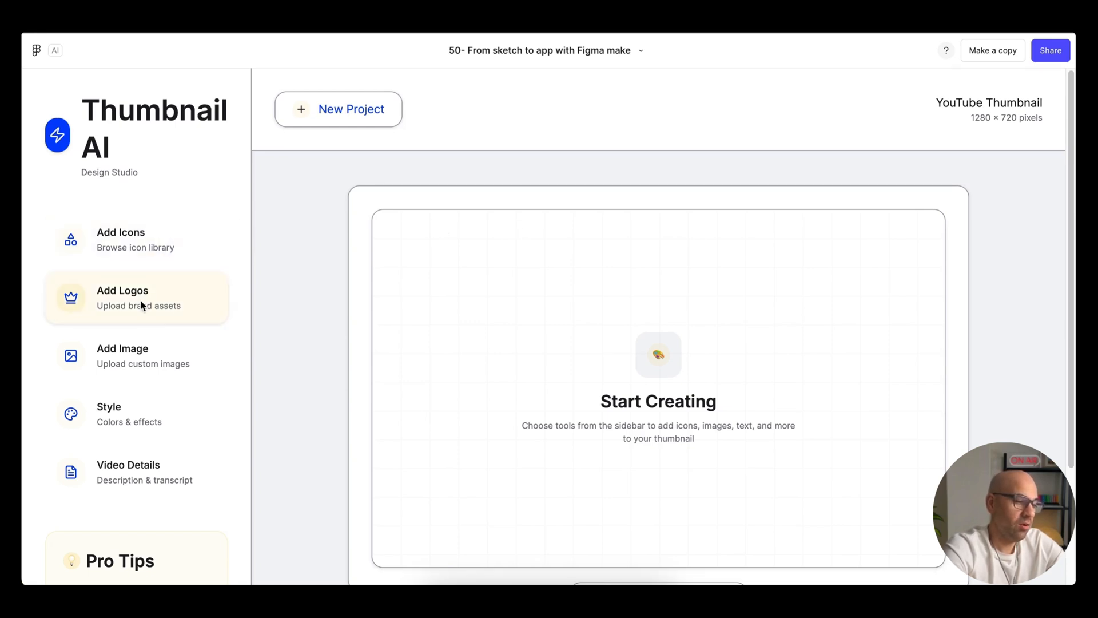
pyautogui.moveTo(145, 363)
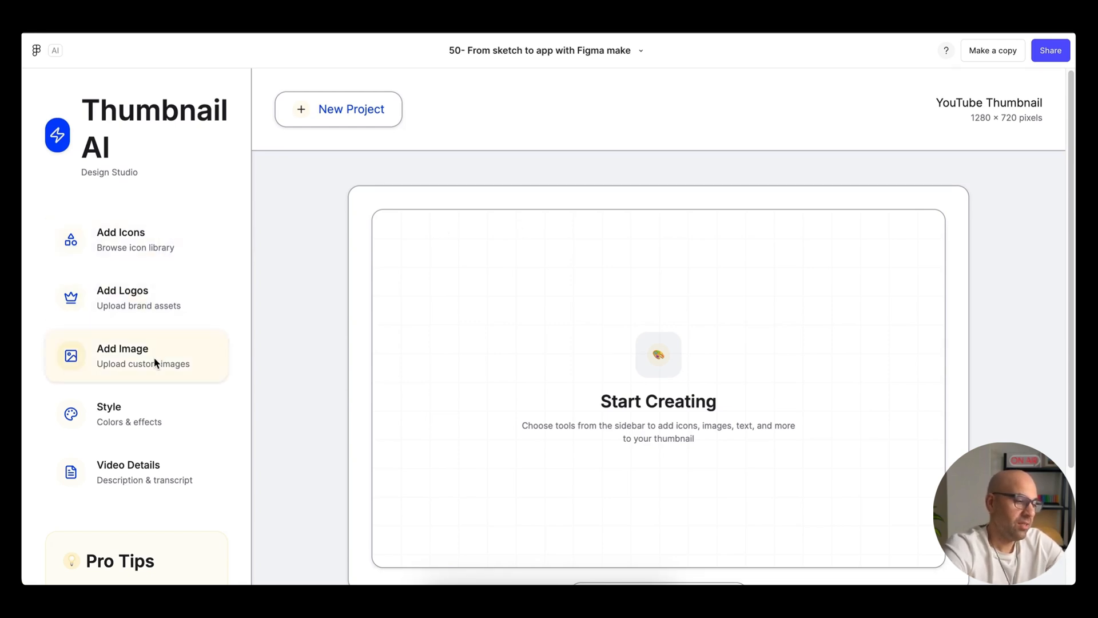
# - Try the Add Image panel, close it, and scroll to Pro Tips and the Improve with AI button
pyautogui.click(123, 354)
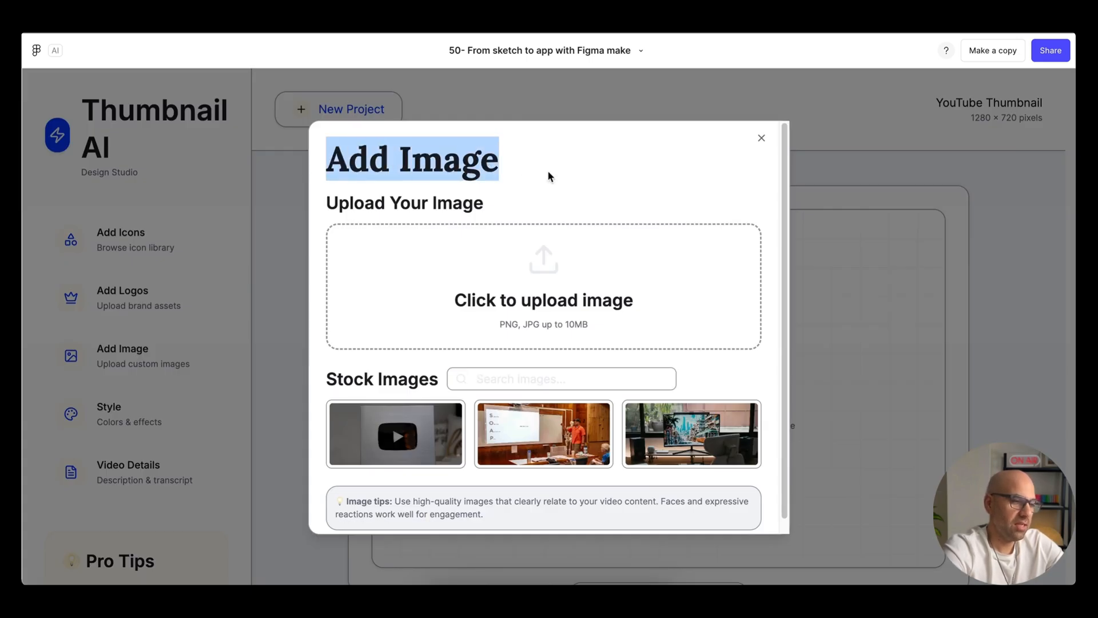
pyautogui.click(760, 138)
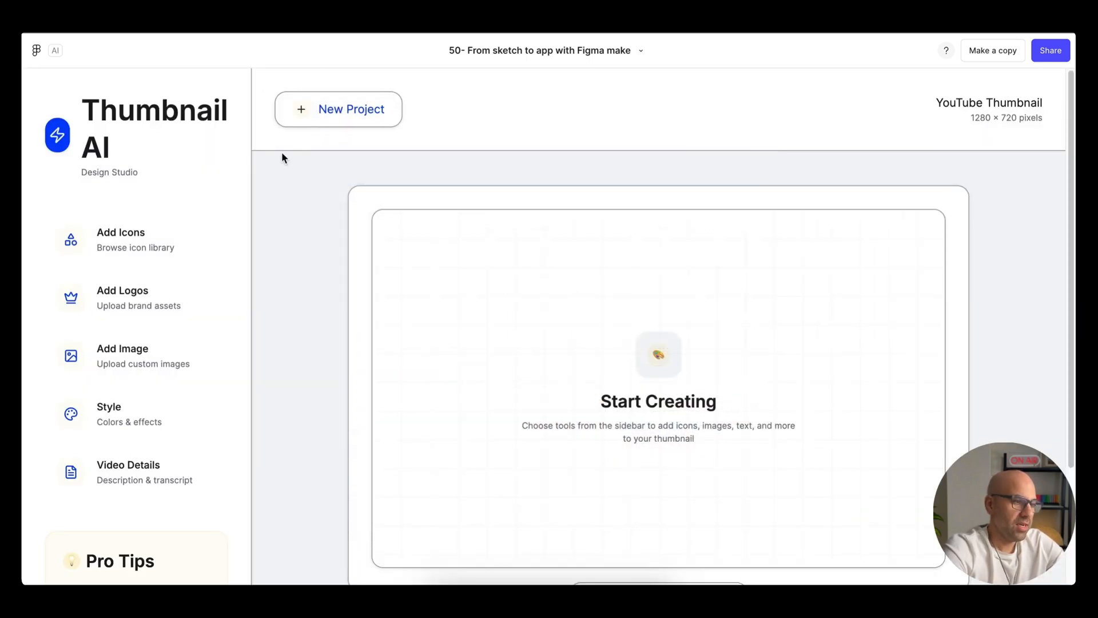
pyautogui.scroll(-3)
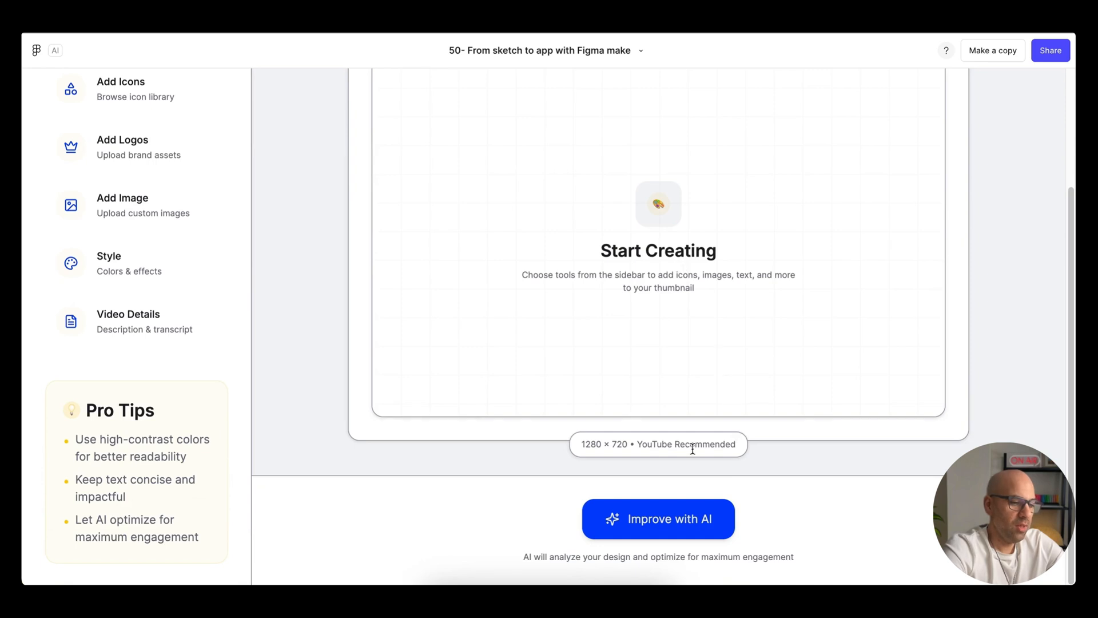
pyautogui.moveTo(695, 478)
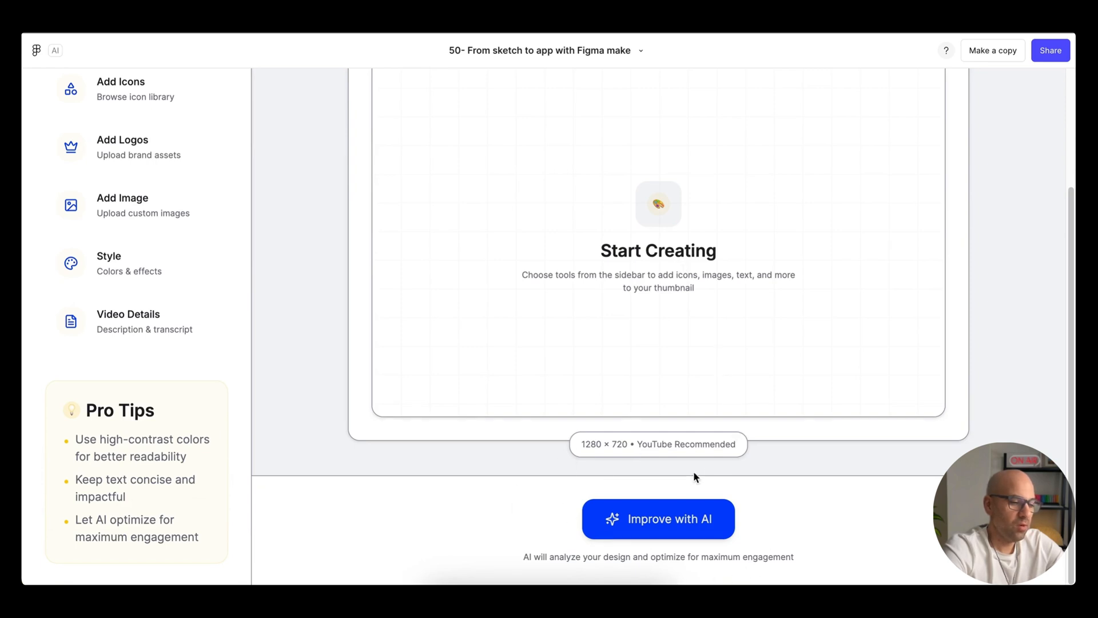
pyautogui.moveTo(776, 470)
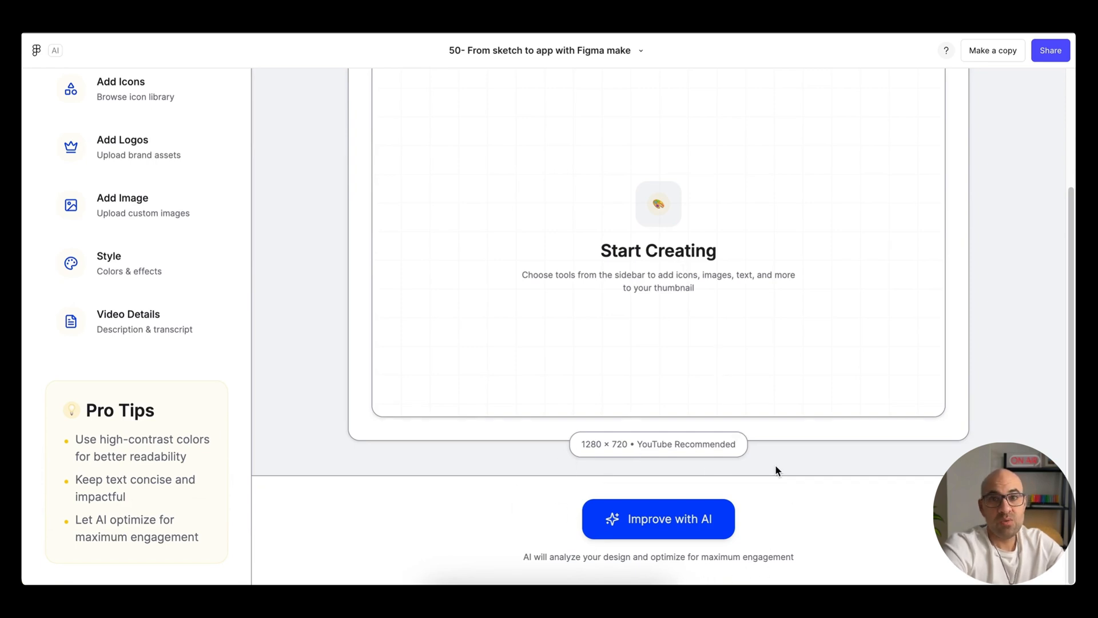